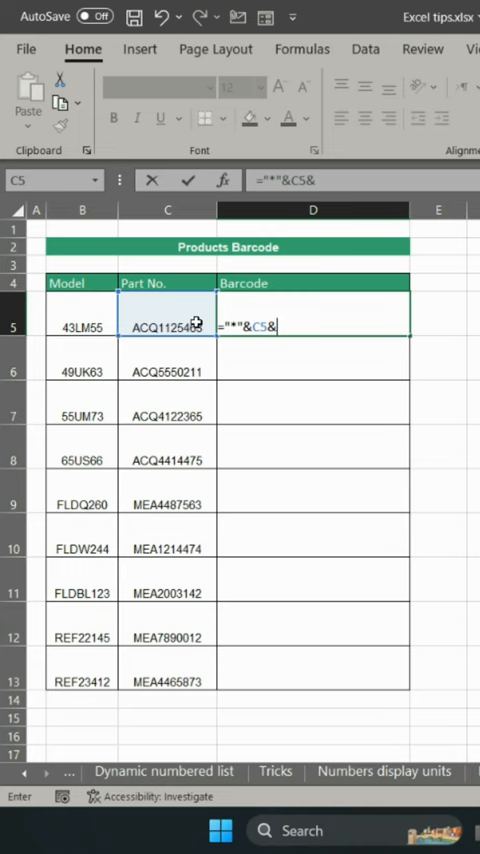
- Enter the formula ="*"&C5&"*" in D5 so the part number shows as *ACQ1125463*
key(Enter)
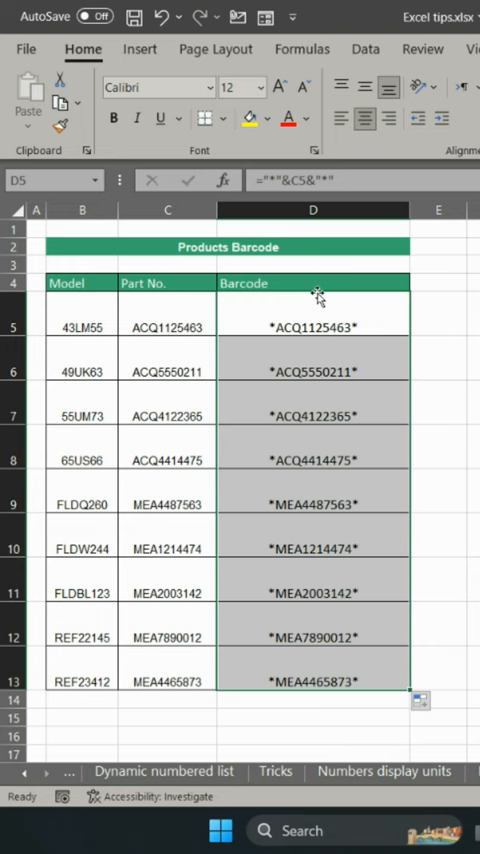